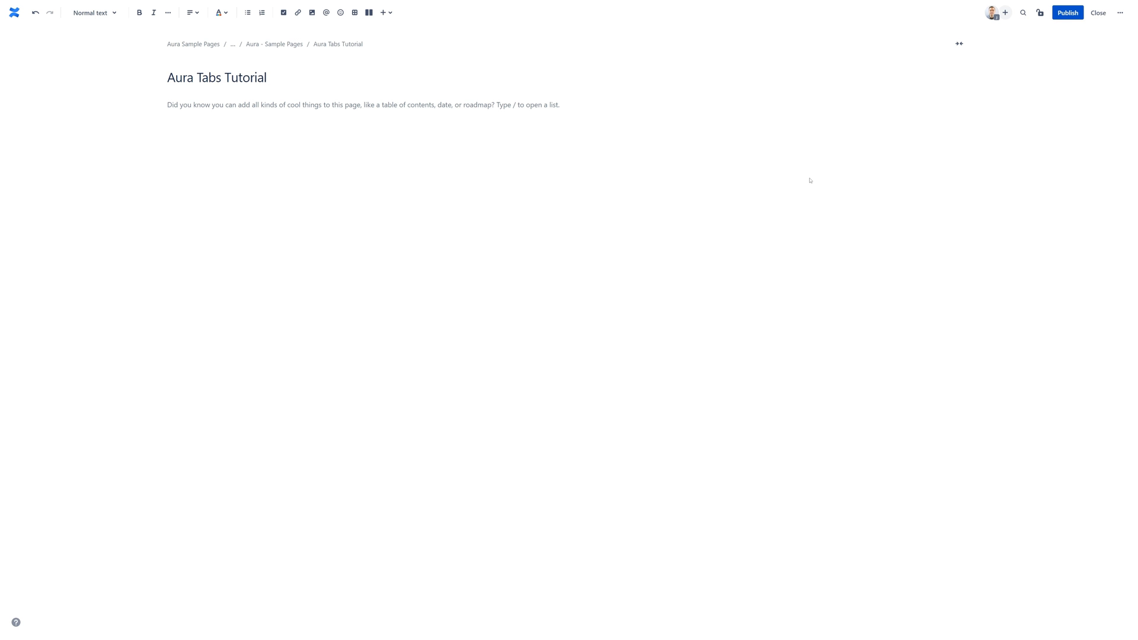
mouse_move(232, 135)
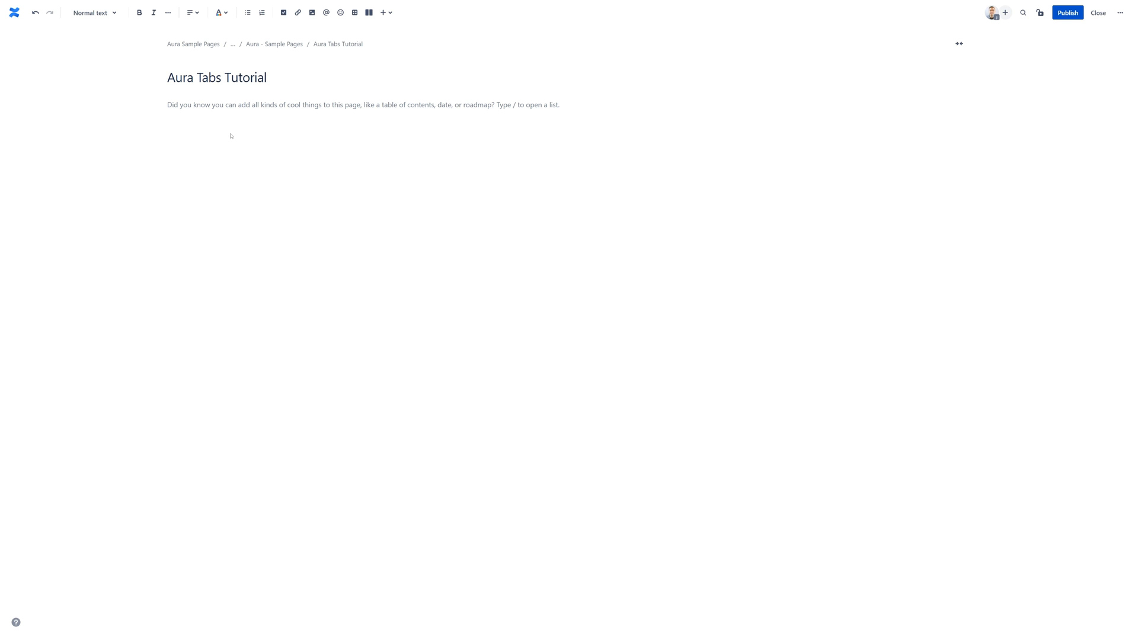
Search the full macro catalogue for 'aura tab group' from the empty page body.
left_click(167, 104)
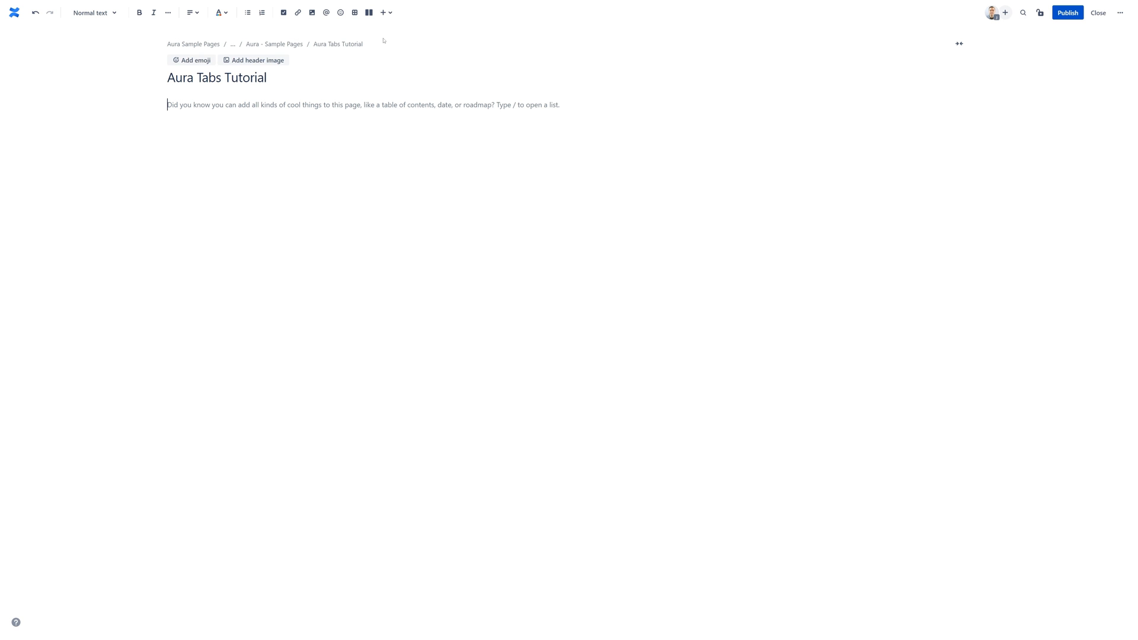
left_click(383, 12)
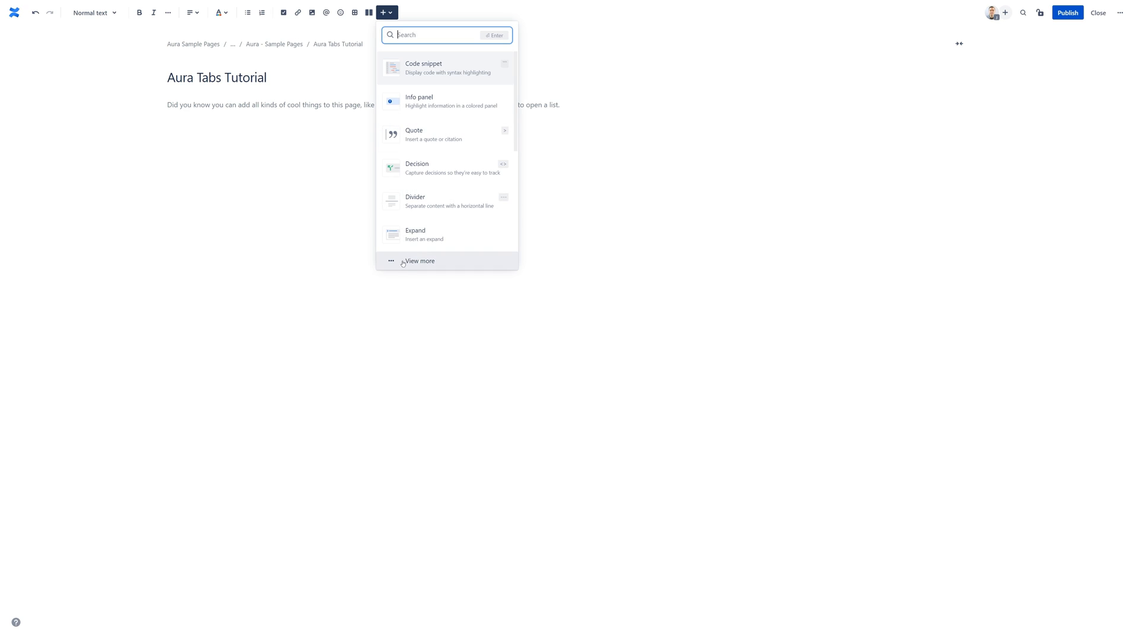
left_click(419, 261)
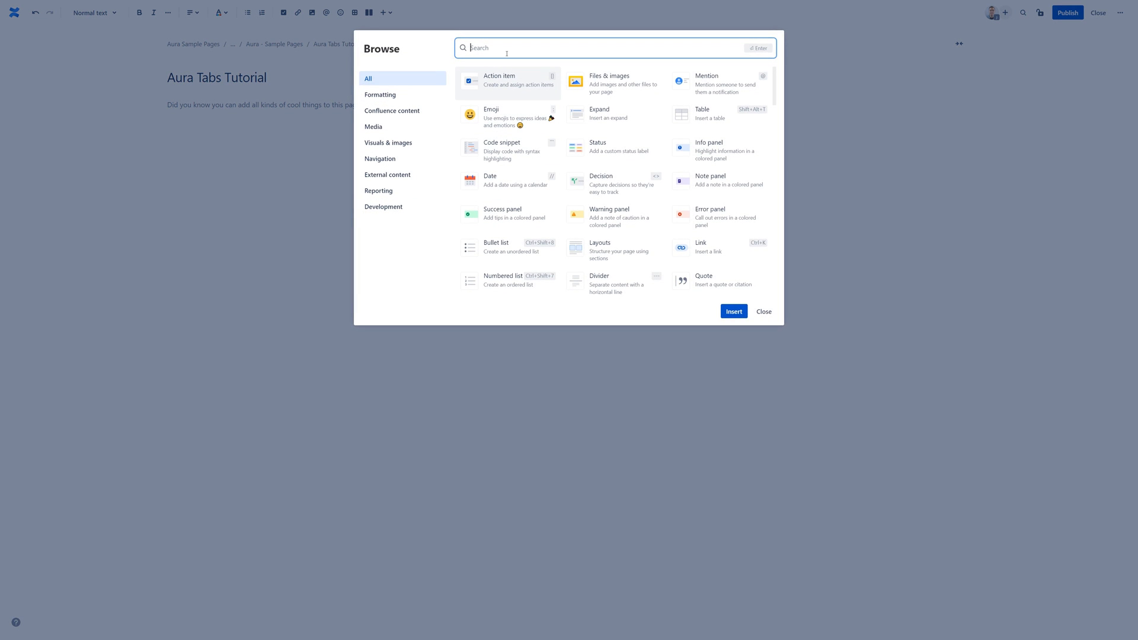
type("aura te")
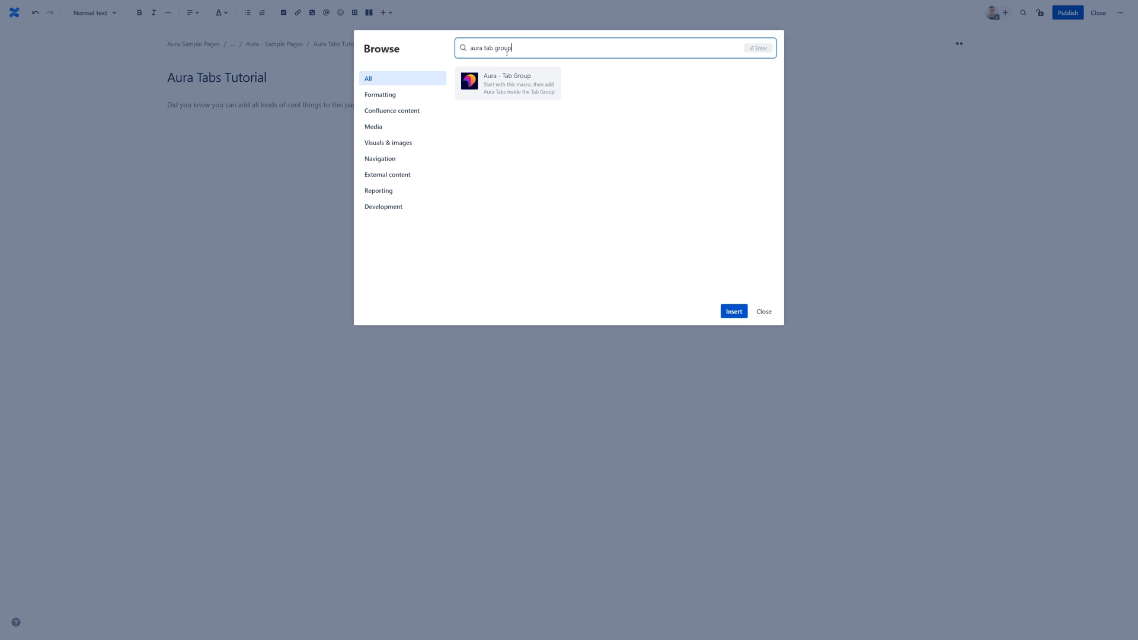
mouse_move(527, 83)
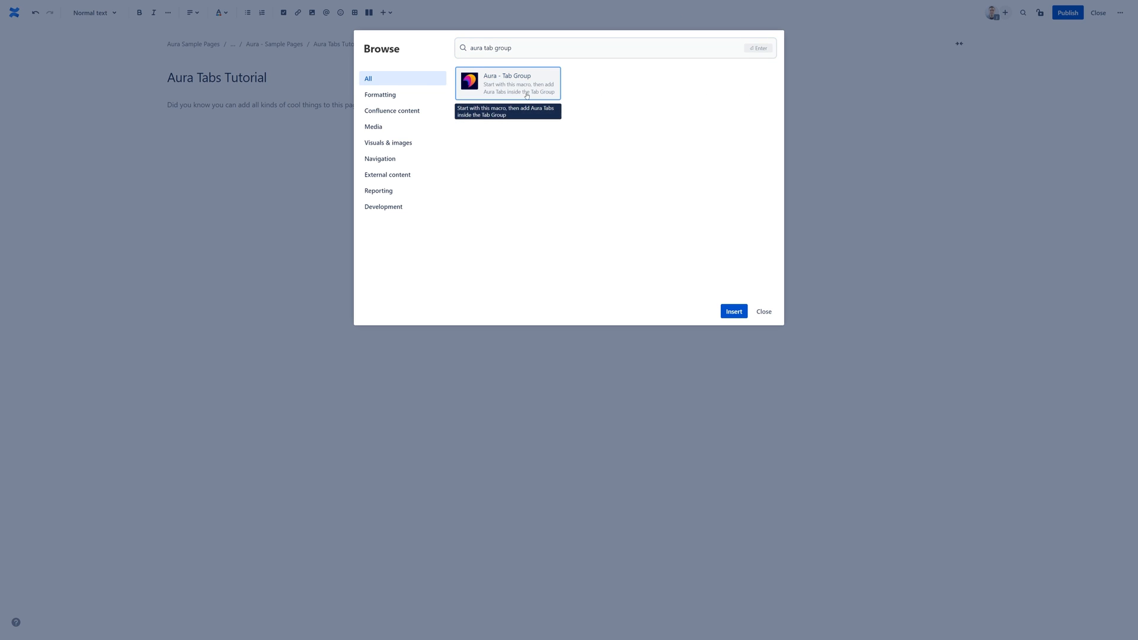
Insert the Aura - Tab Group macro with the solid blue active-tab horizontal template.
left_click(732, 311)
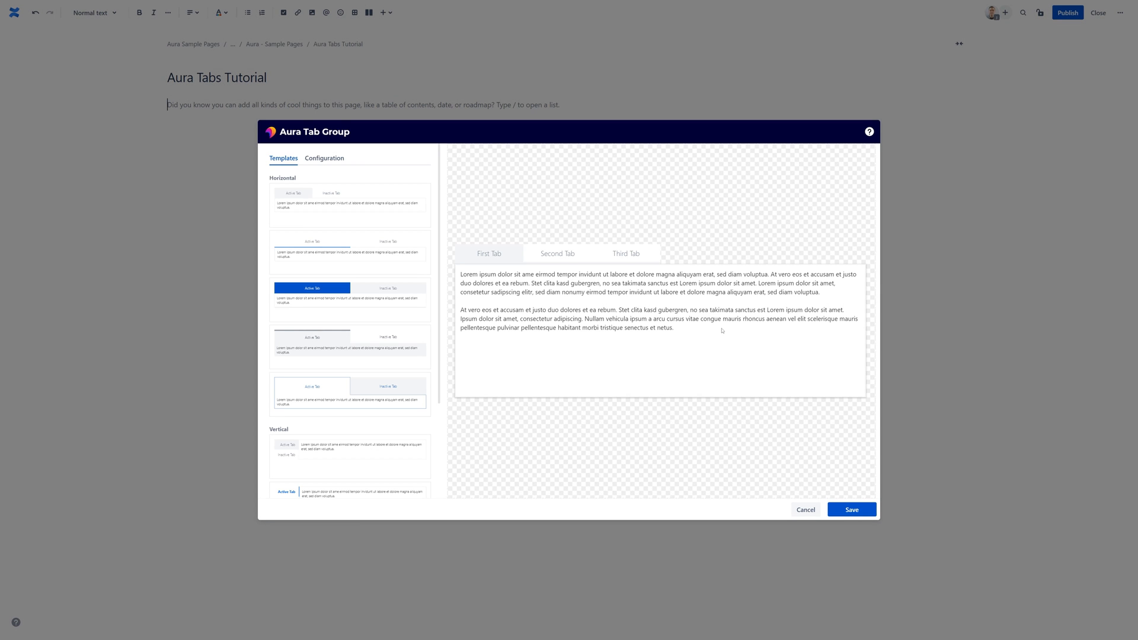
mouse_move(442, 234)
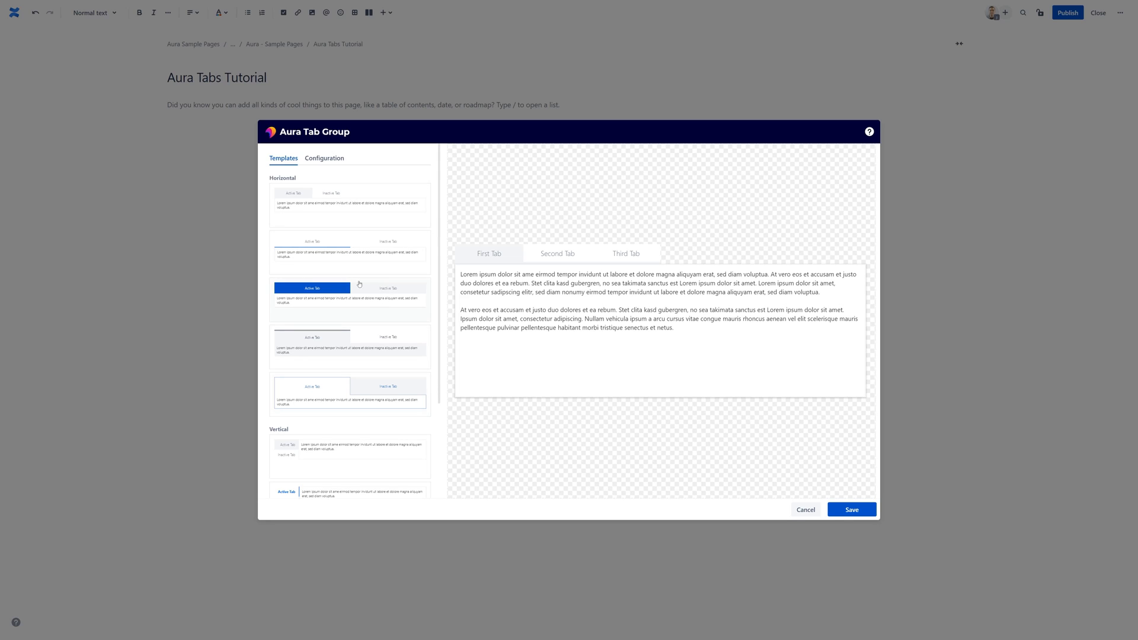
left_click(325, 158)
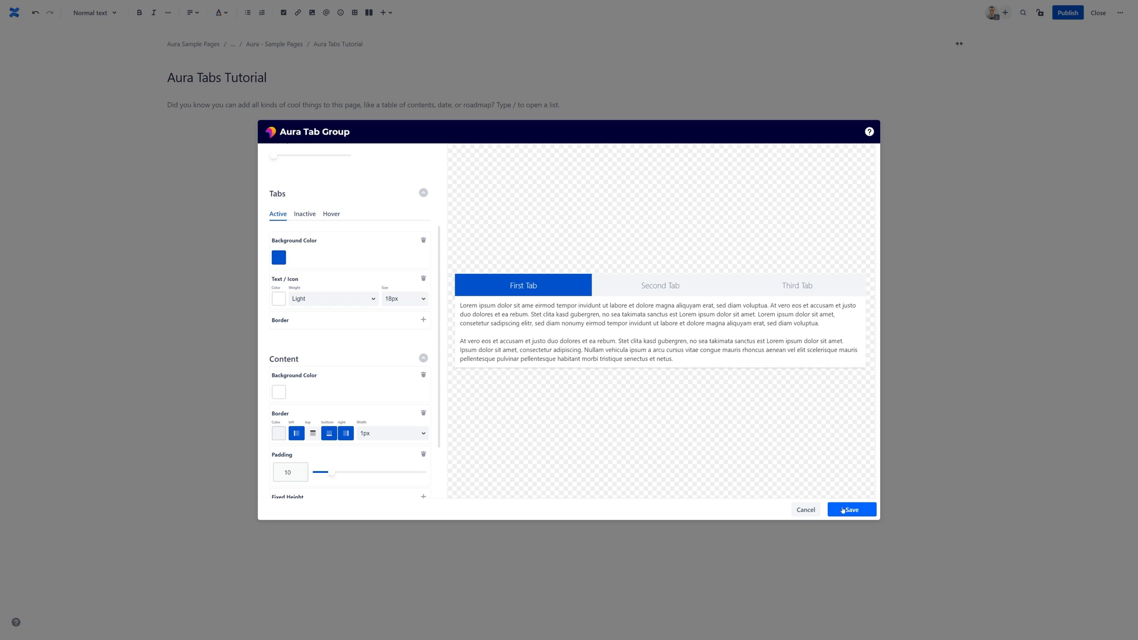
Save the Aura Tab Group so it sits as an empty block on the page.
left_click(851, 509)
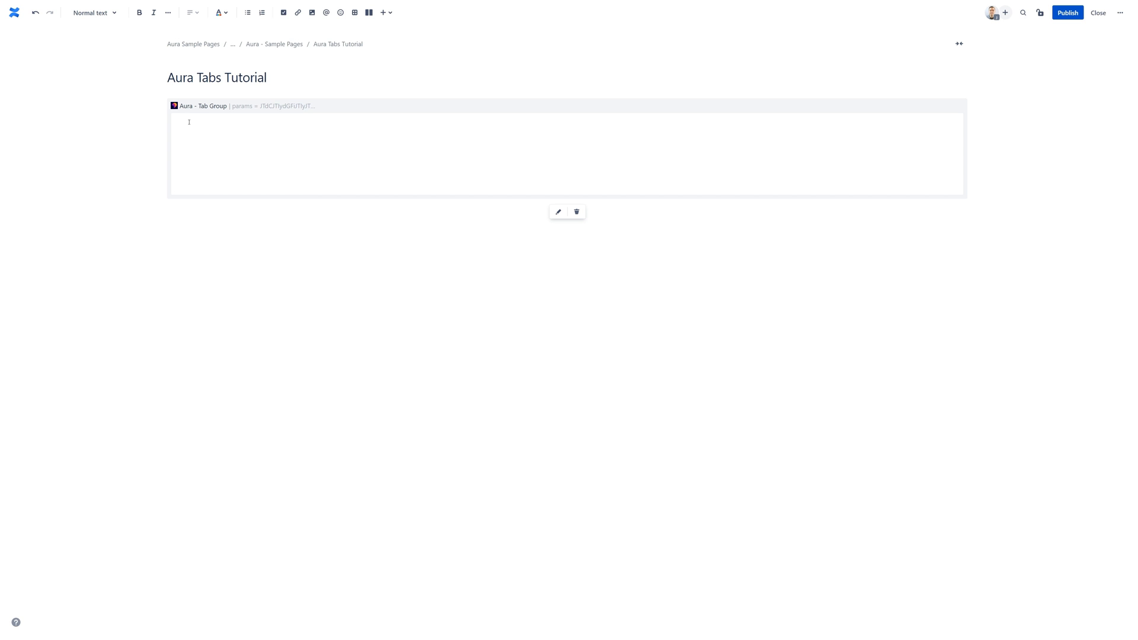
Search the macro catalogue for 'aura tab' from inside the tab group.
left_click(384, 12)
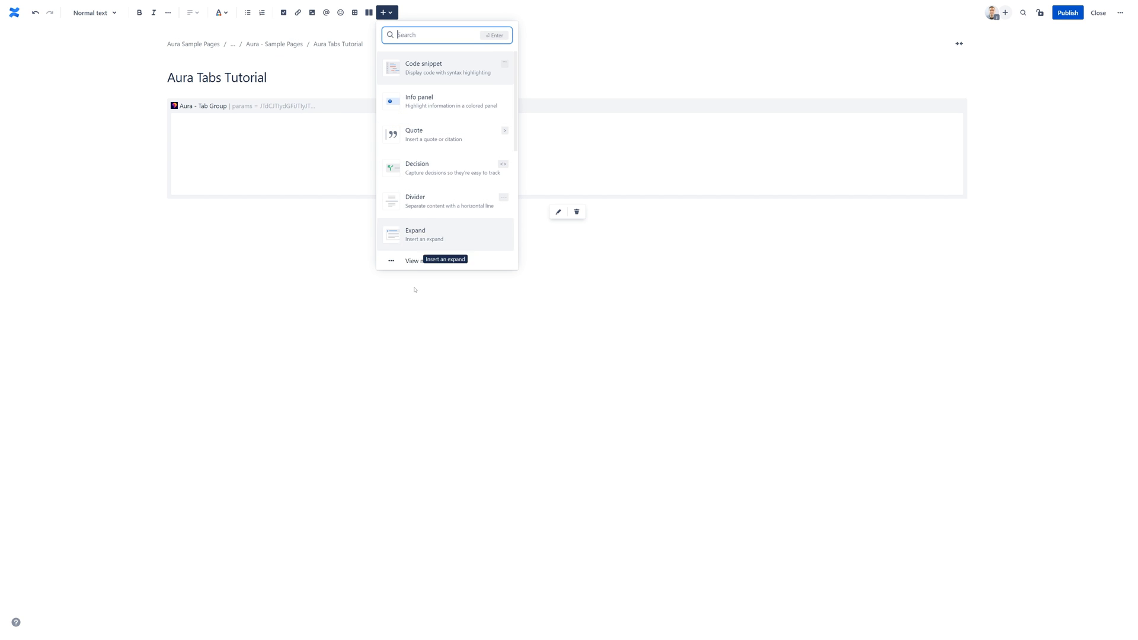
left_click(416, 261)
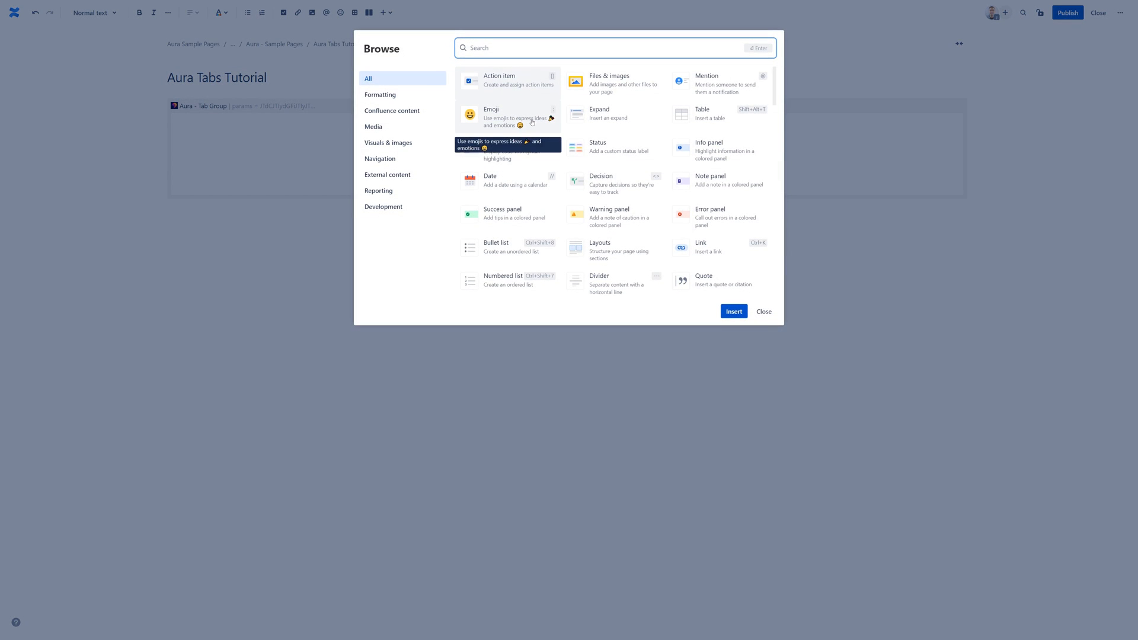
type("aura tab")
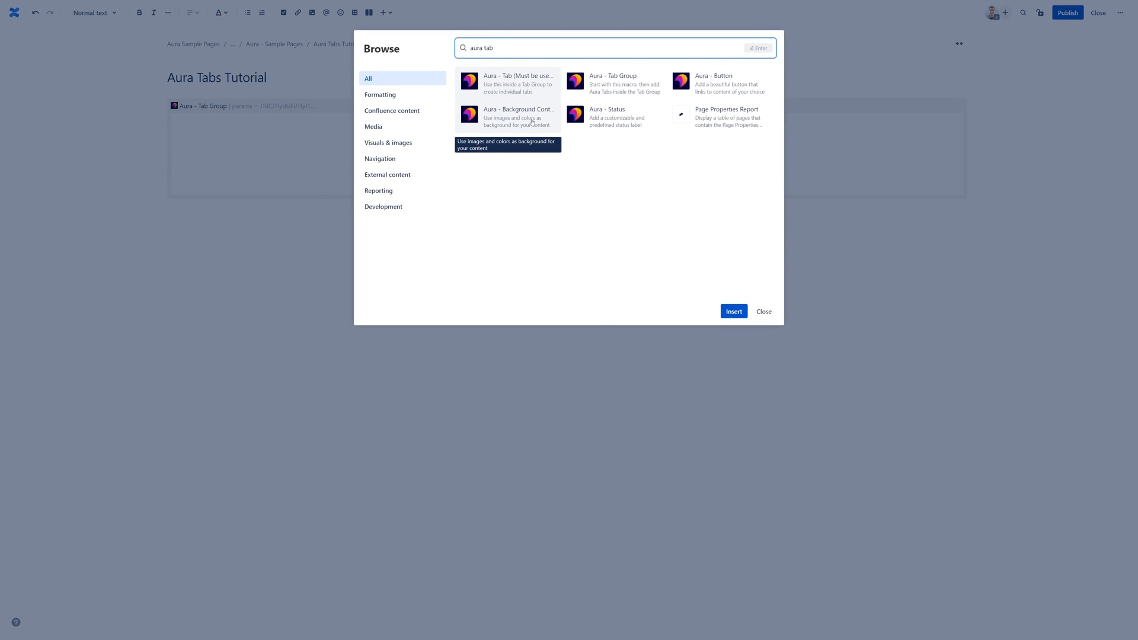
mouse_move(509, 82)
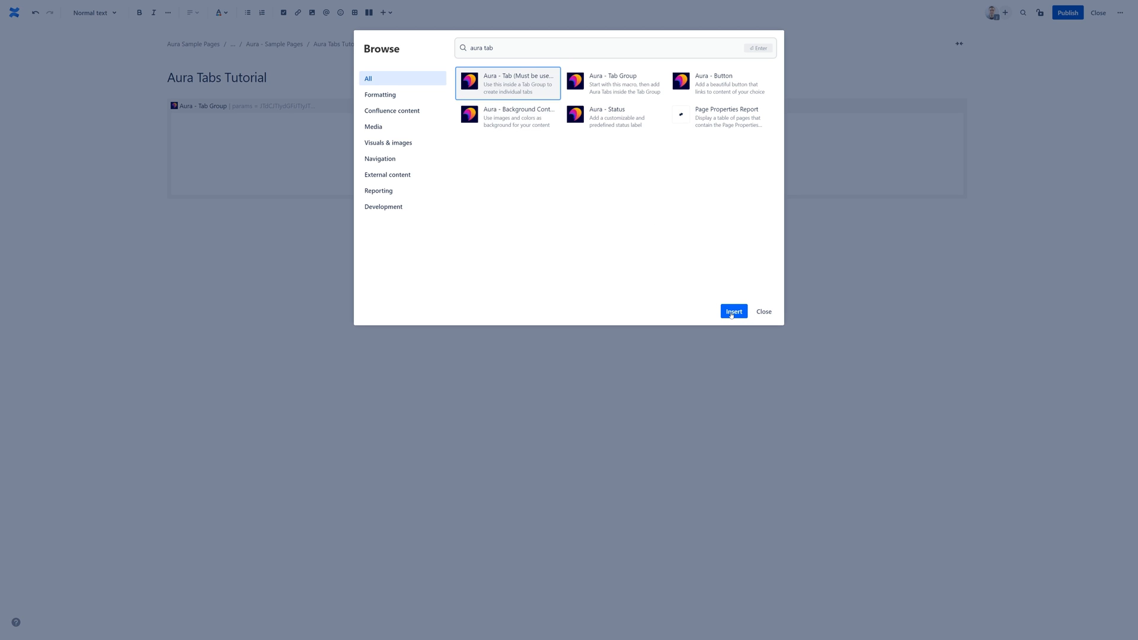
Insert an Aura - Tab titled 'Tab One' with an icon chosen from the grid.
left_click(733, 312)
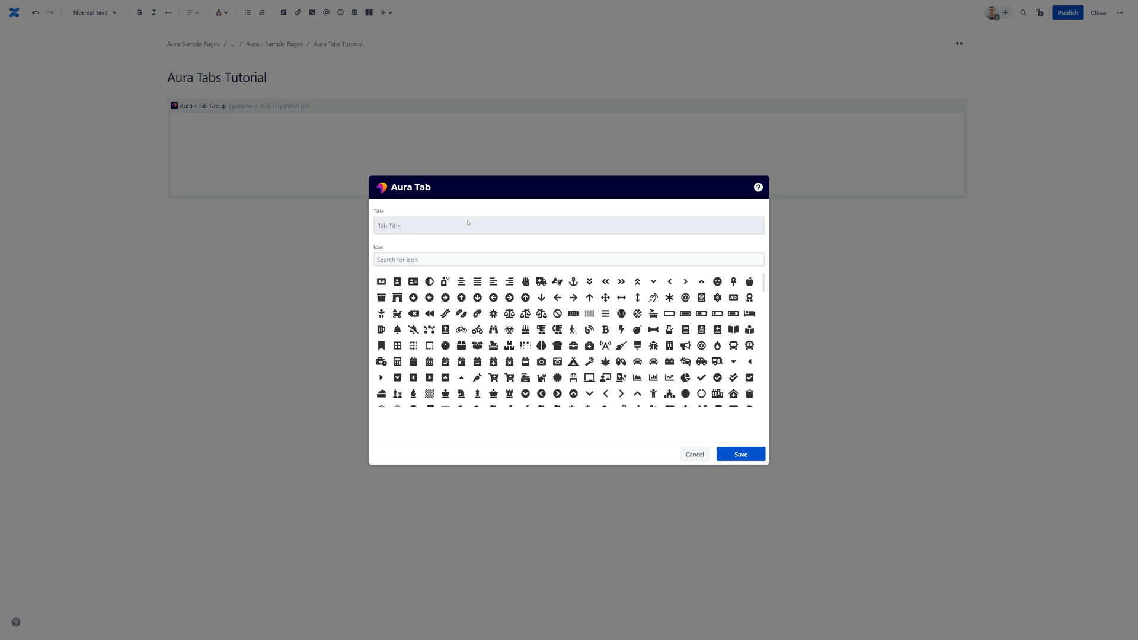
type("Tab One")
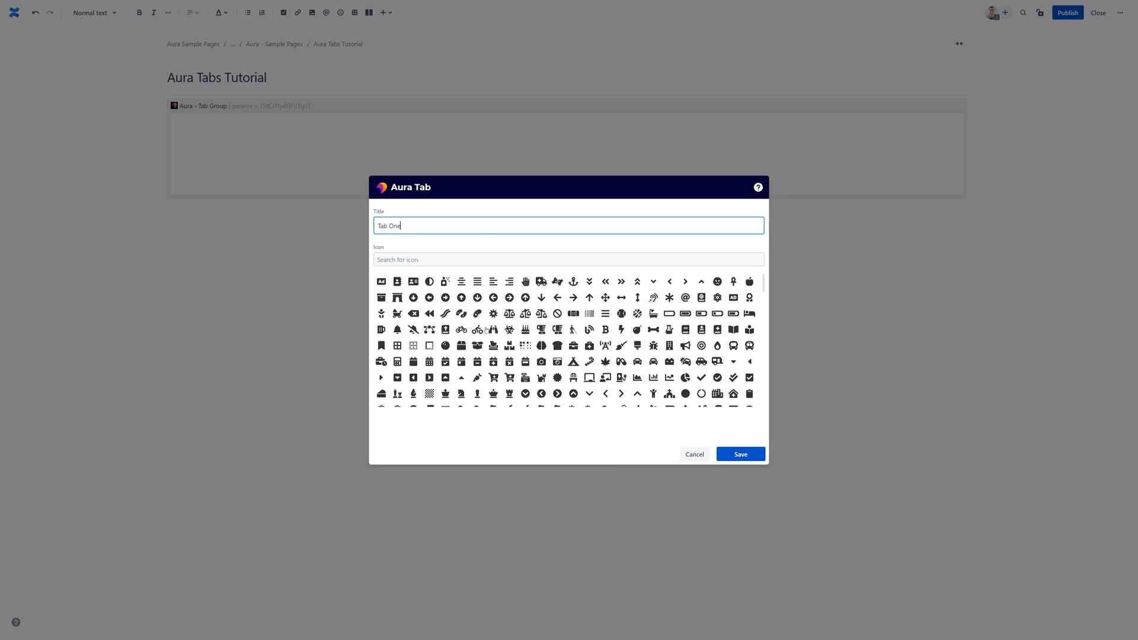
left_click(740, 454)
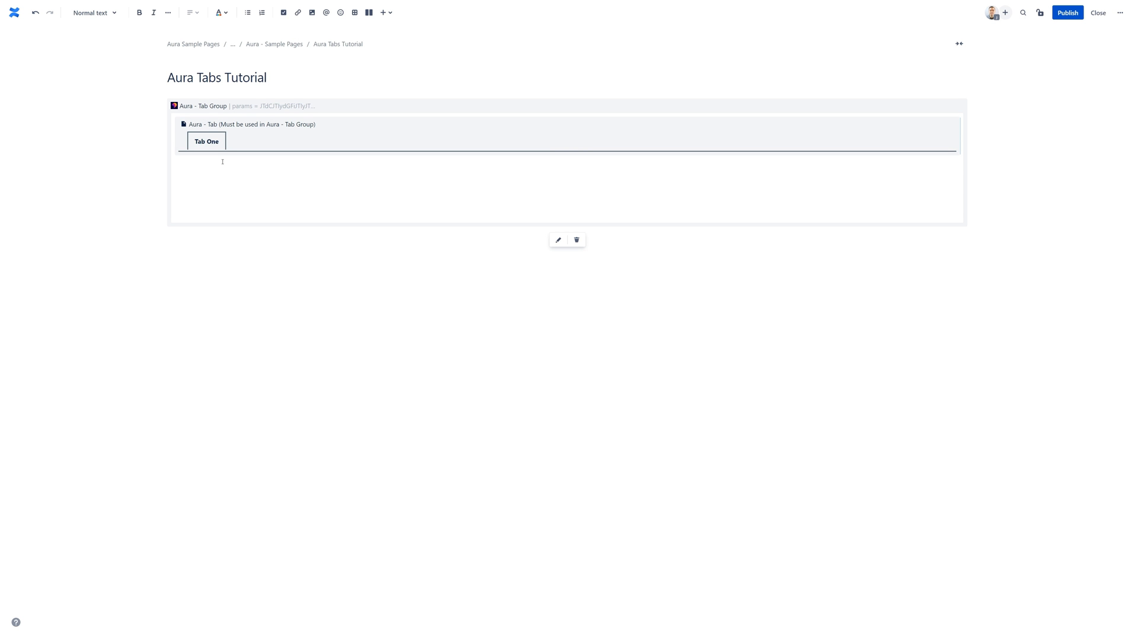
Fill Tab One's content area with the placeholder text 'Lorem ipsum'.
type("Lorem")
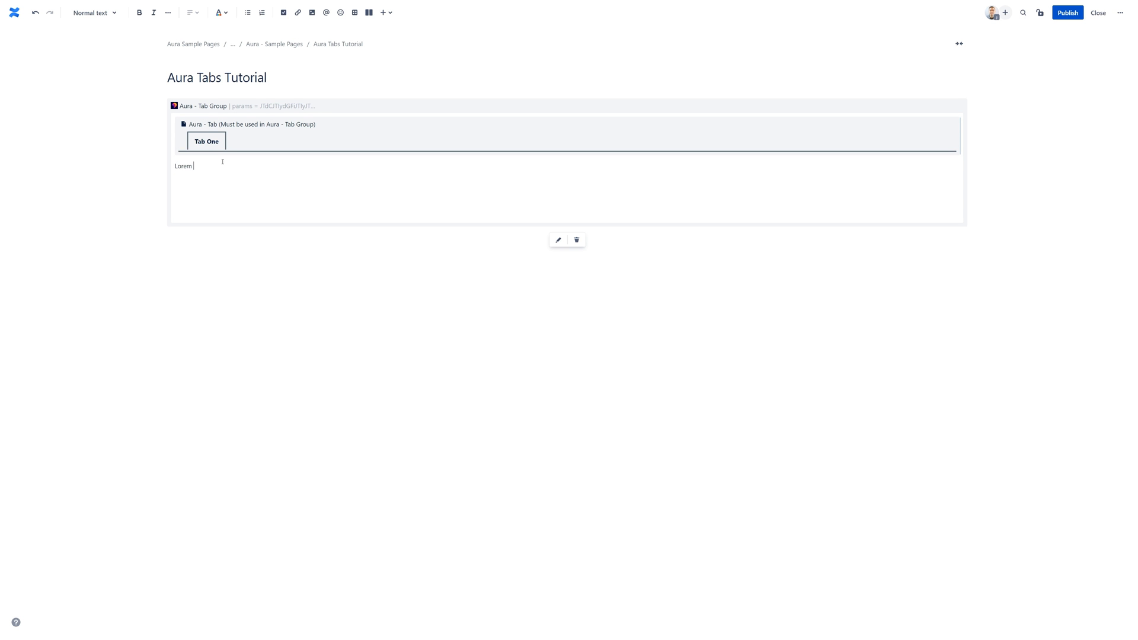
type("ipsum")
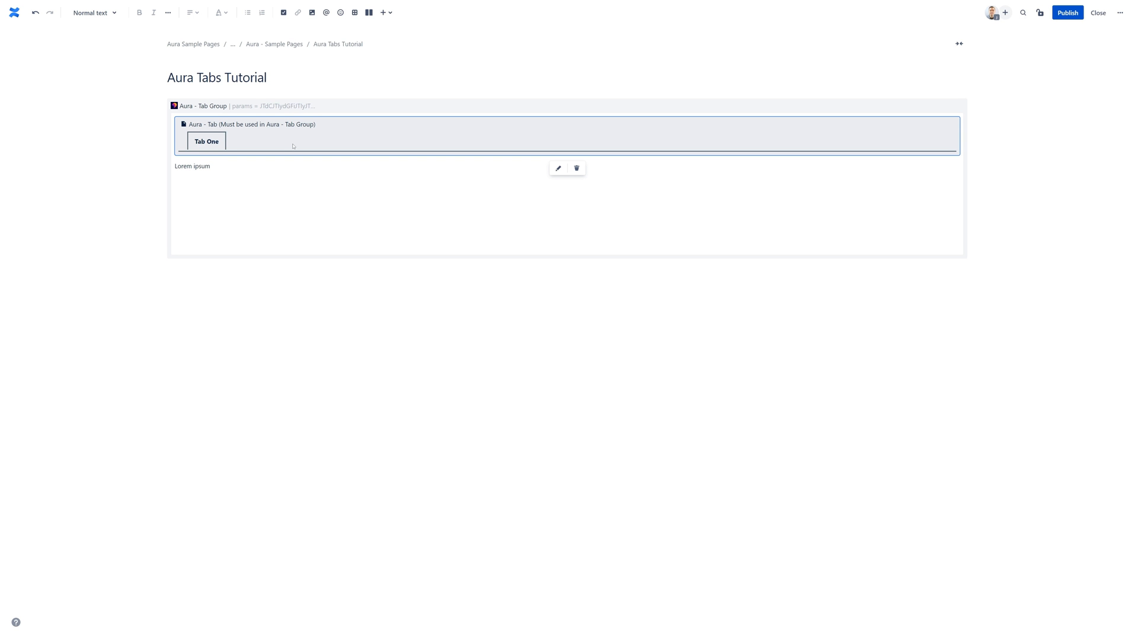
Duplicate Tab One as 'Tab Two' and add 'lorem ipsum' beneath it.
left_click(206, 195)
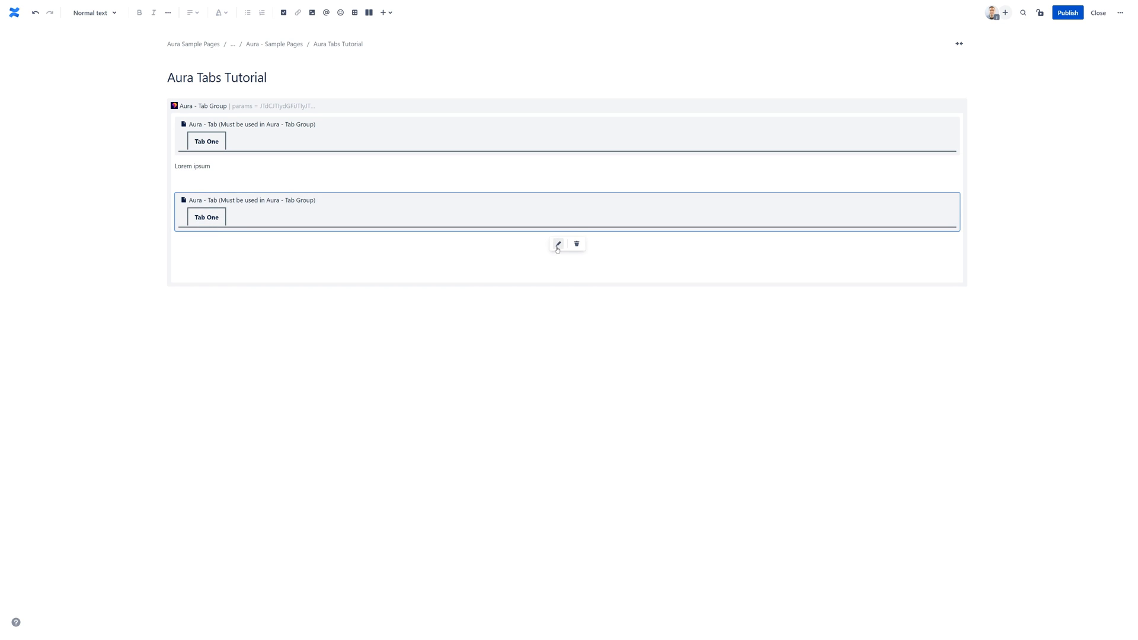
left_click(557, 243)
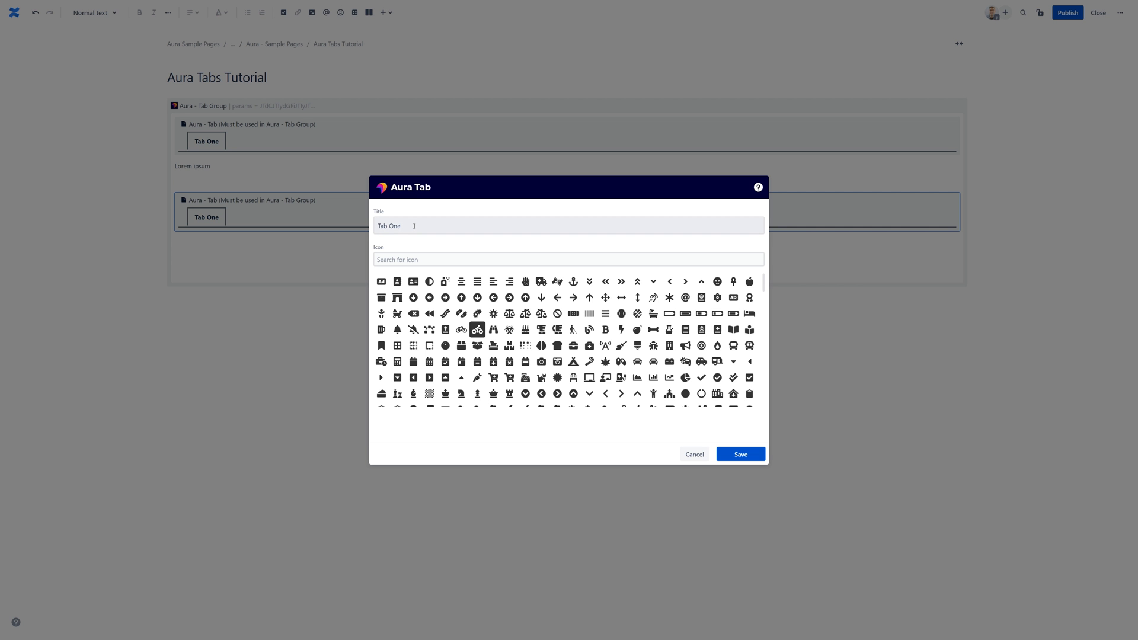
type("Tab Two")
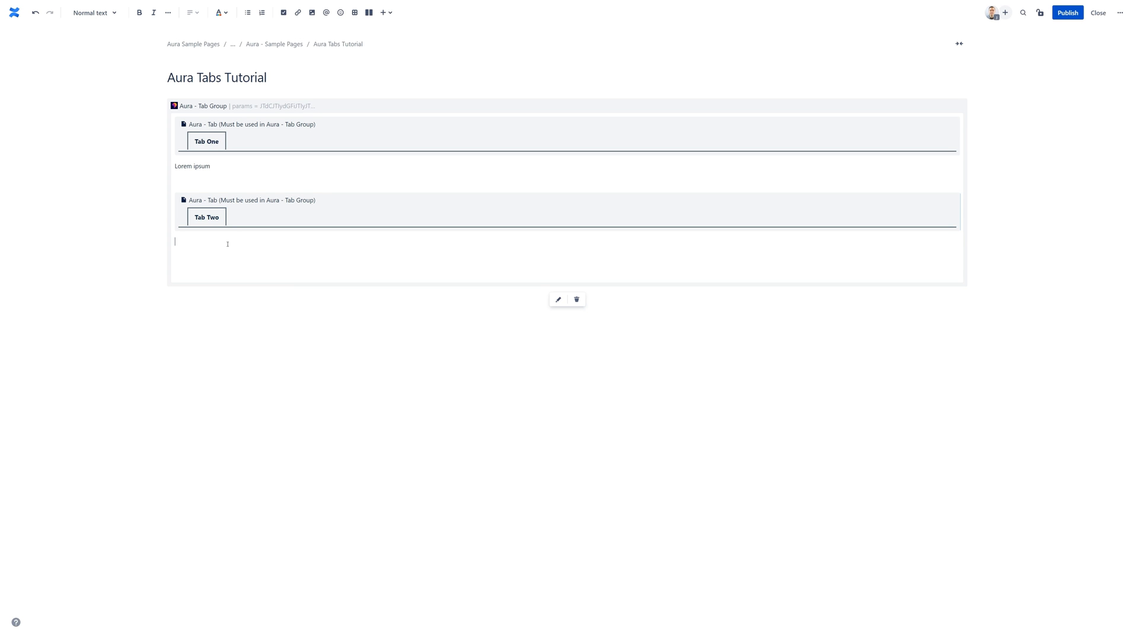
type("lorem ipsum")
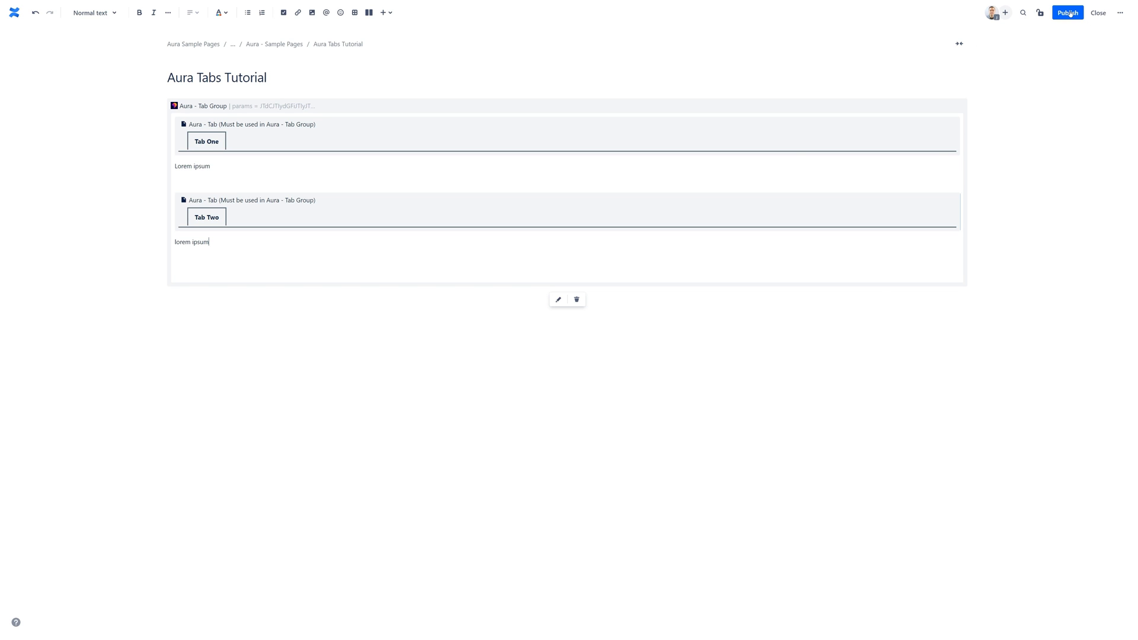
Publish the Aura Tabs Tutorial page with its two-tab layout.
left_click(1067, 12)
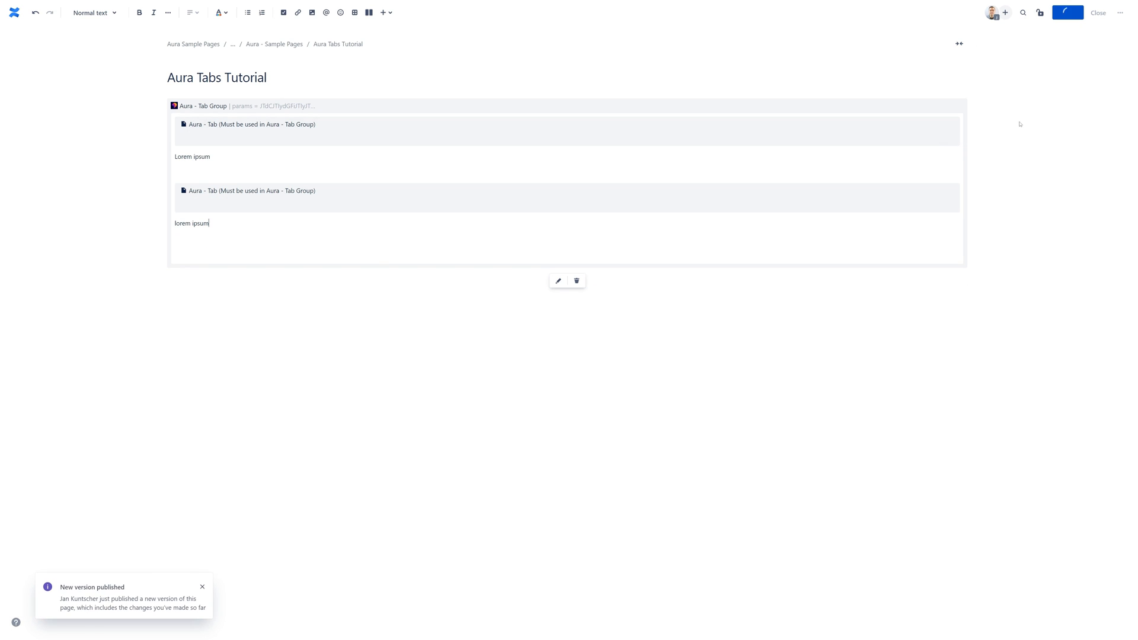
left_click(1098, 13)
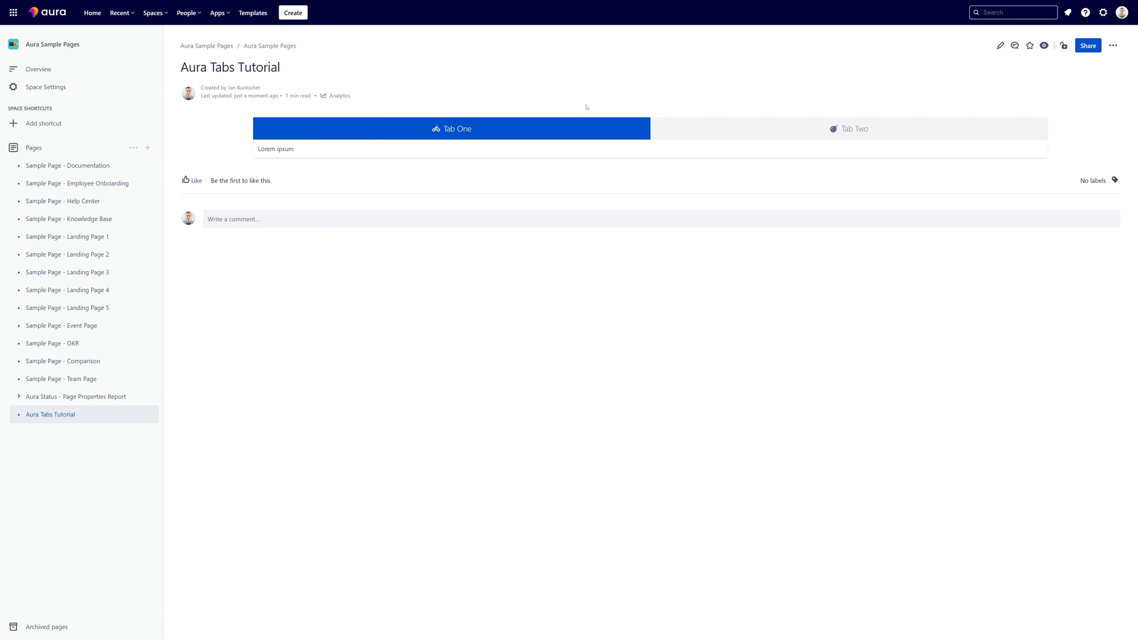
mouse_move(854, 129)
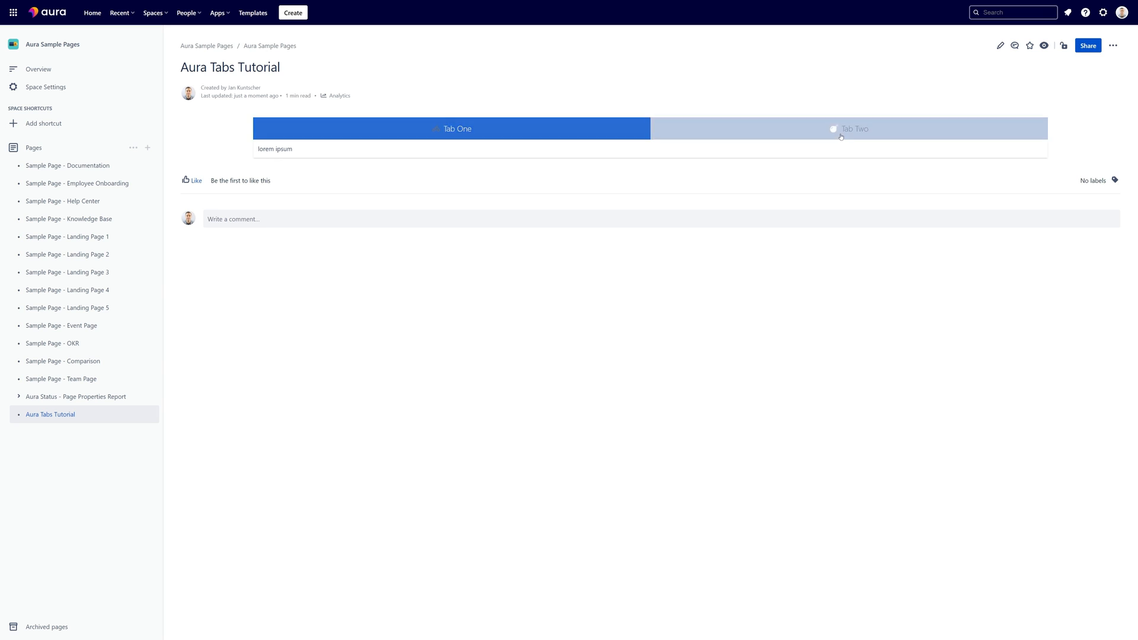